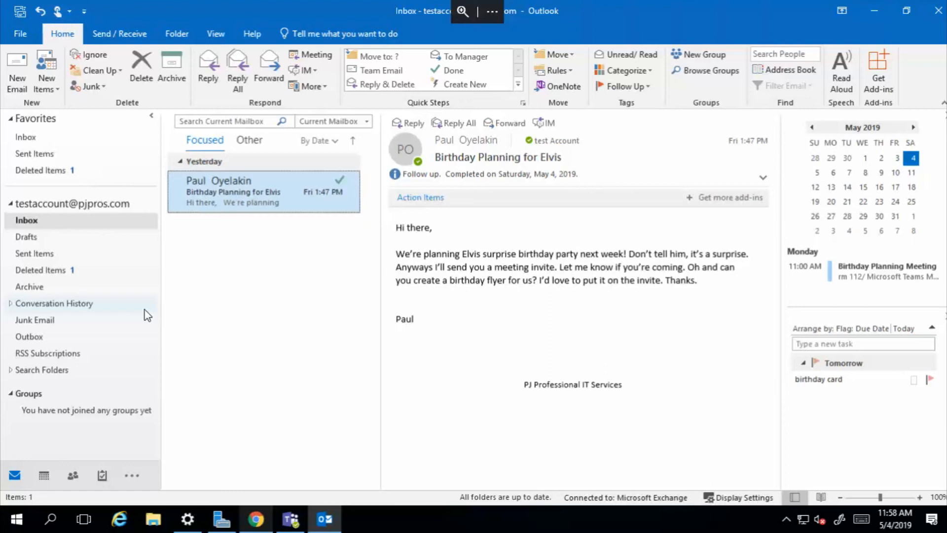
mouse_move(35, 224)
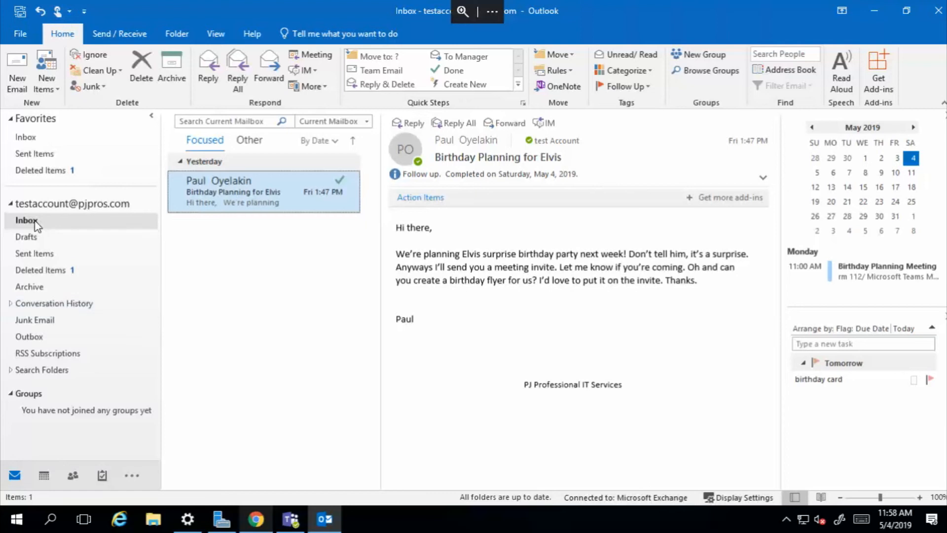
mouse_move(43, 228)
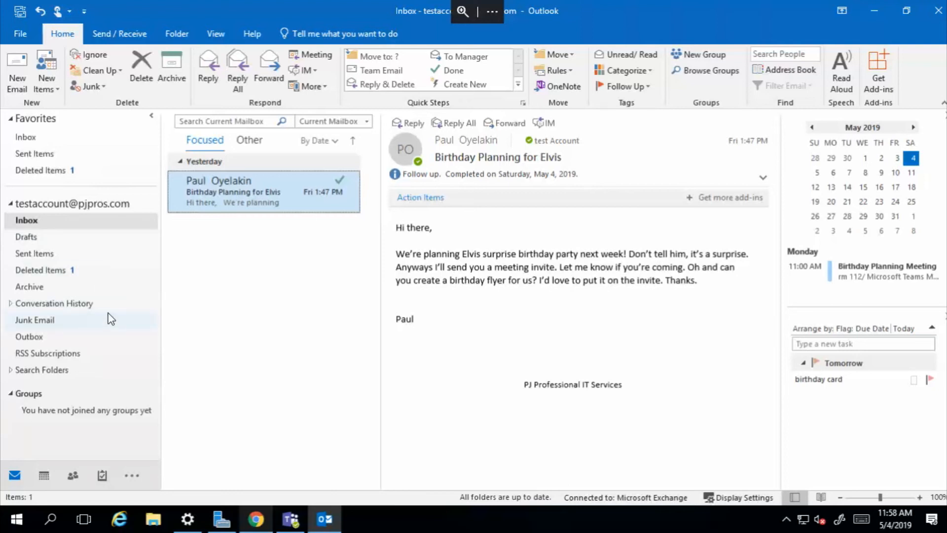
mouse_move(119, 316)
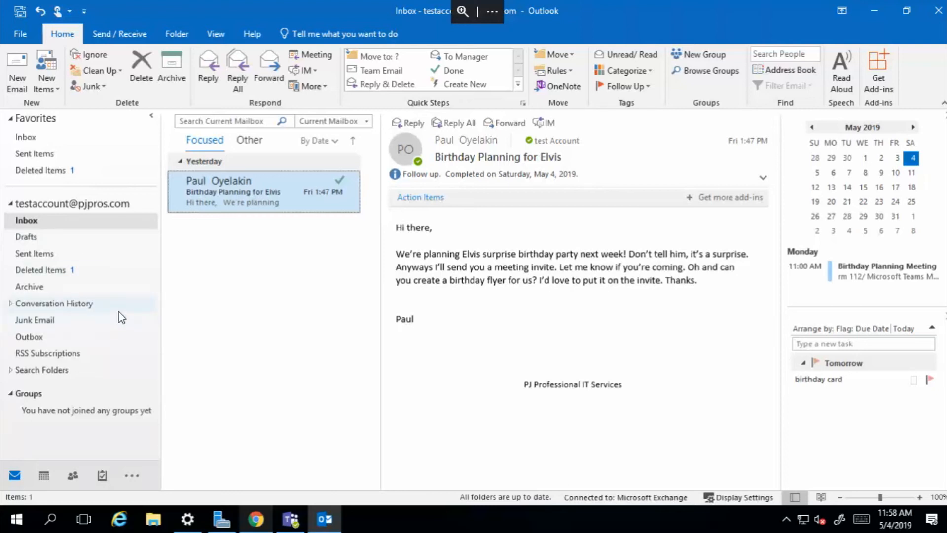
mouse_move(363, 356)
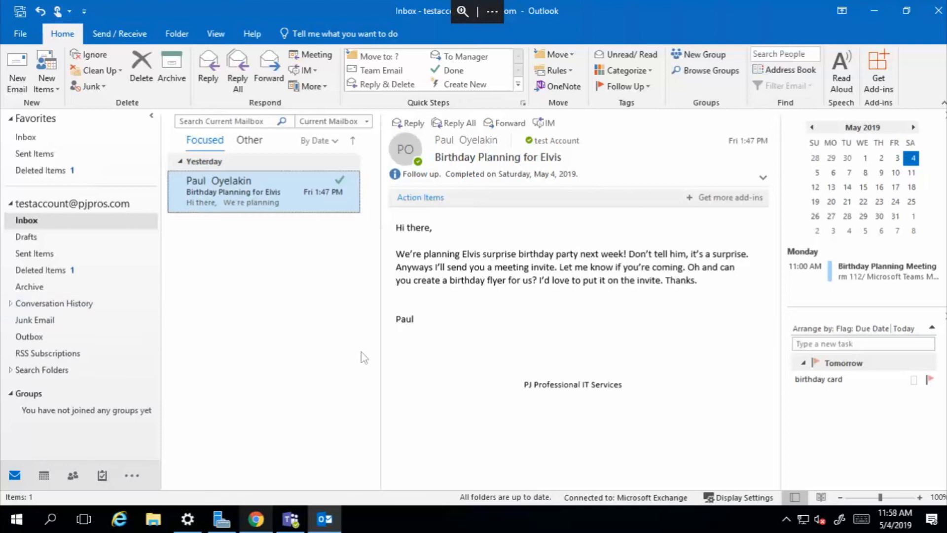
mouse_move(297, 300)
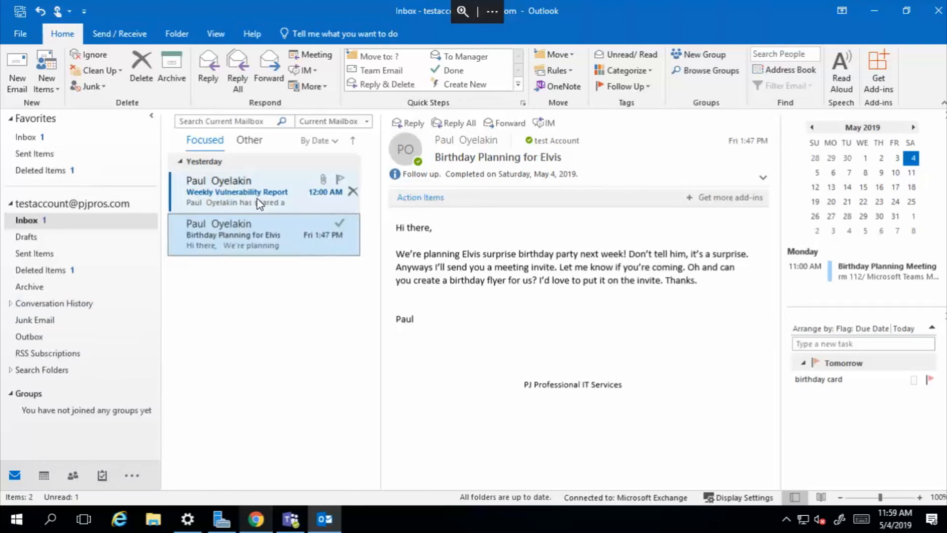
Open the Weekly Vulnerability Report email and show the Rules menu options.
left_click(235, 192)
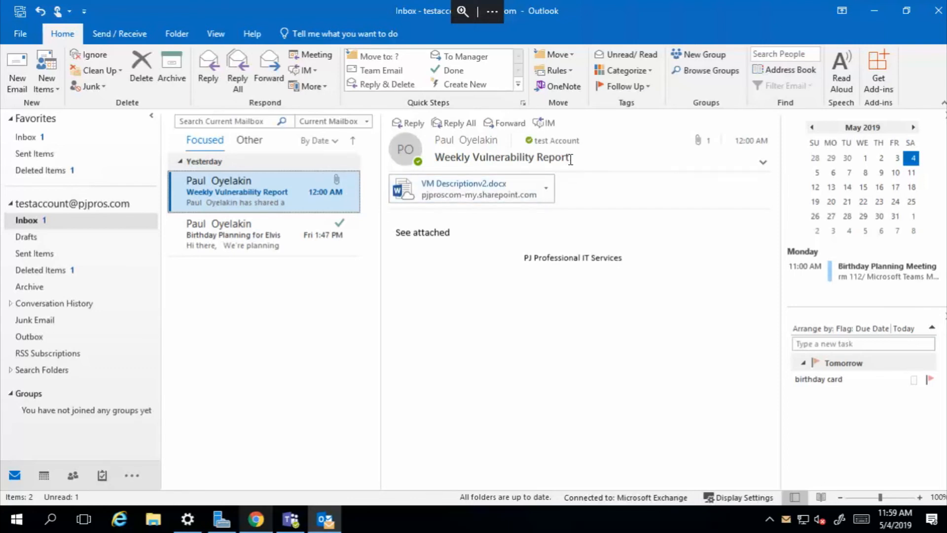
double_click(501, 157)
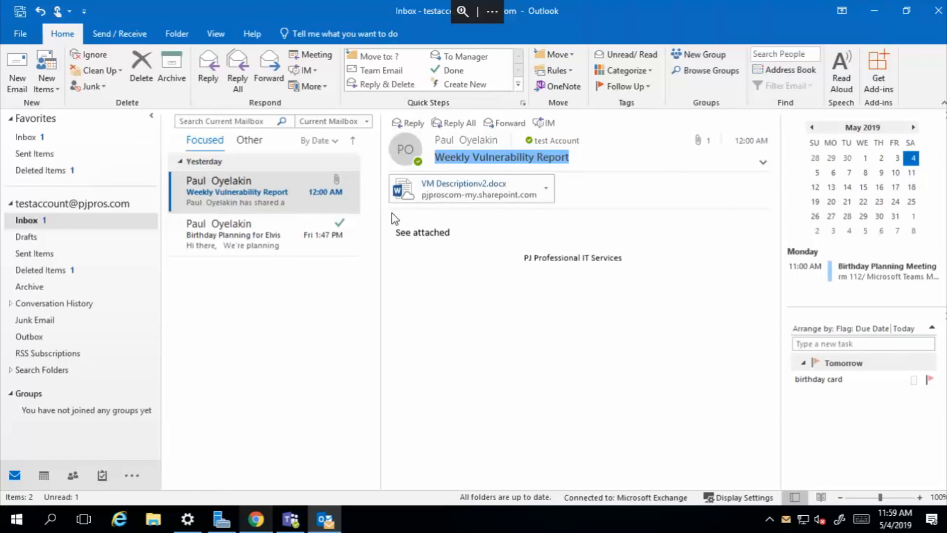
left_click(263, 191)
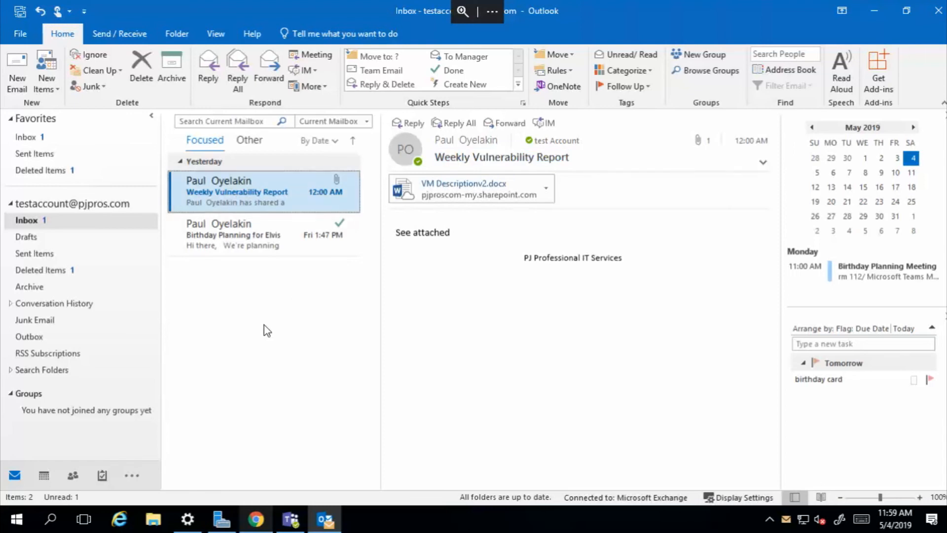
left_click(555, 70)
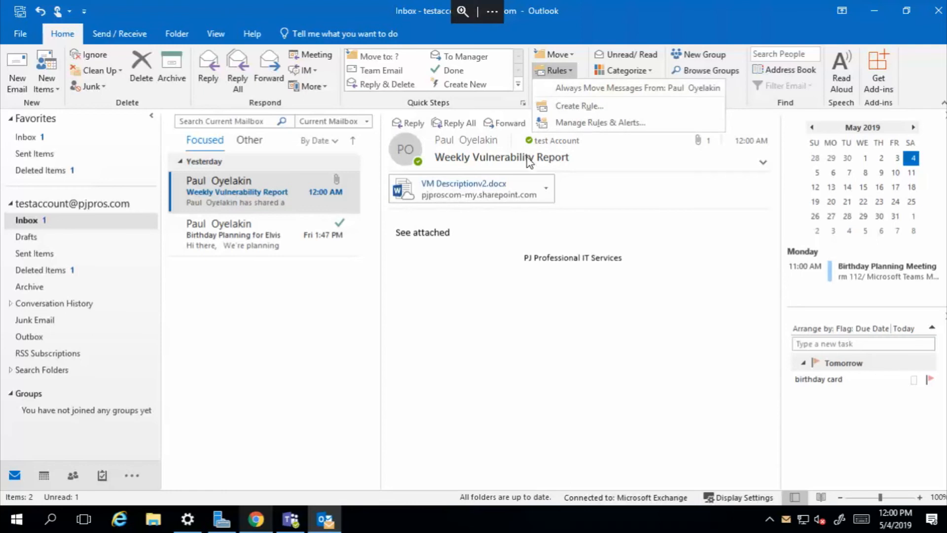
Create a rule moving emails with subject 'Weekly Vulnerability Report', selecting the mailbox as the folder parent.
left_click(578, 106)
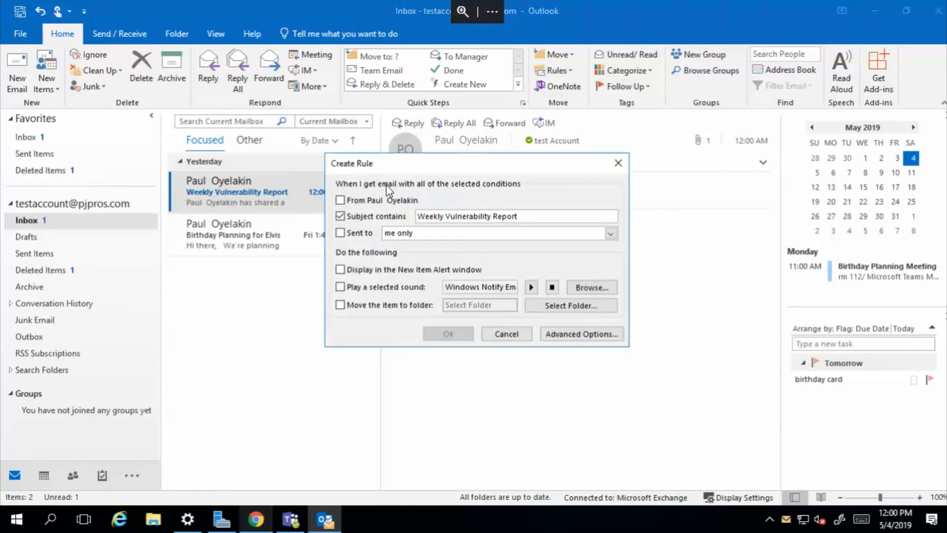
mouse_move(463, 221)
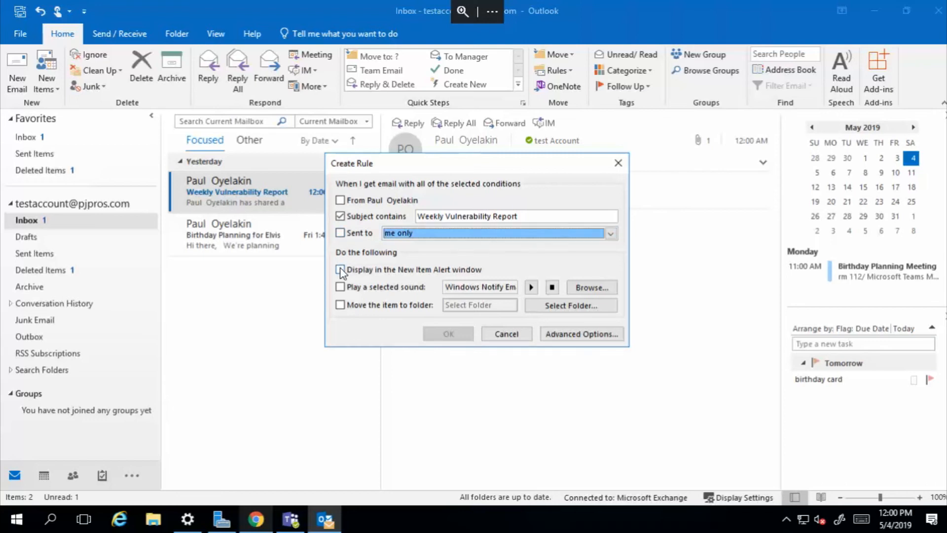
left_click(341, 269)
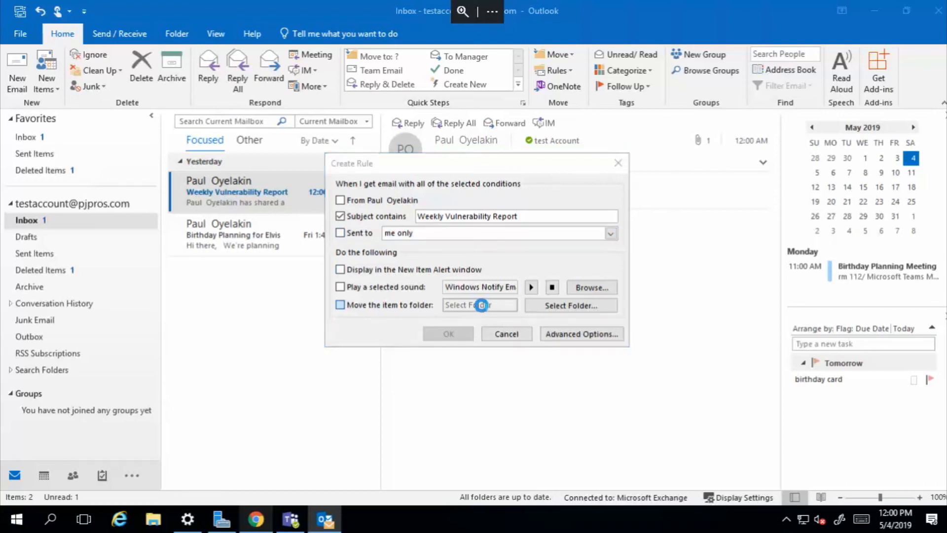
left_click(570, 305)
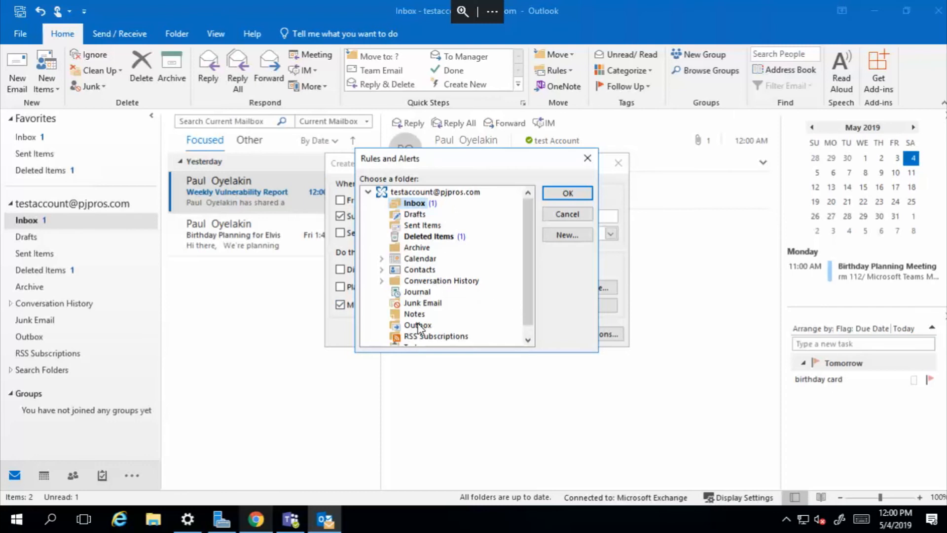
mouse_move(420, 326)
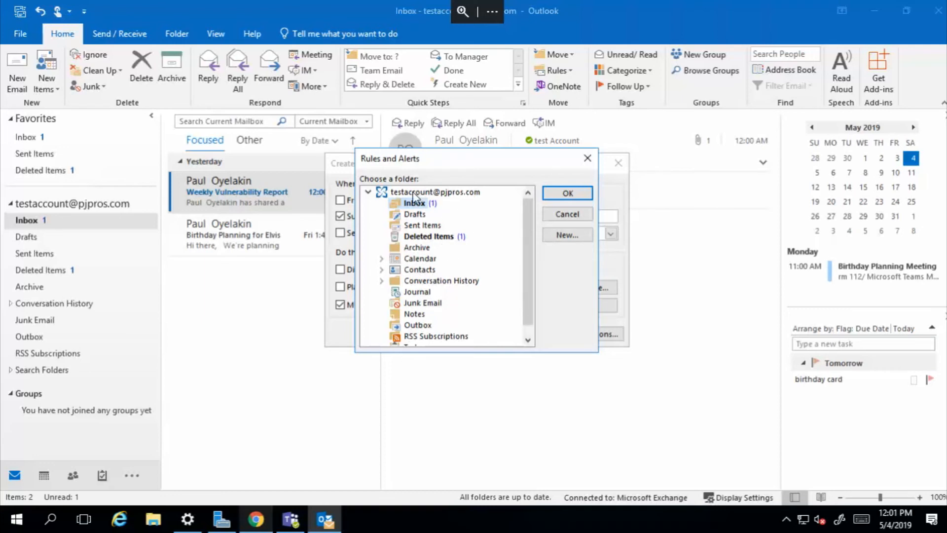
left_click(434, 192)
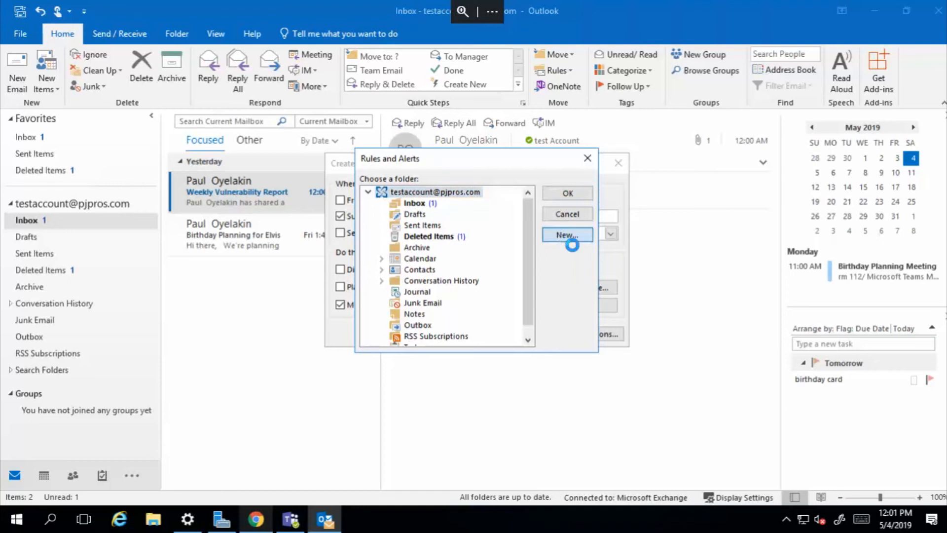
Create the 'Vulnerability Report' folder and confirm it as the rule's destination.
left_click(567, 234)
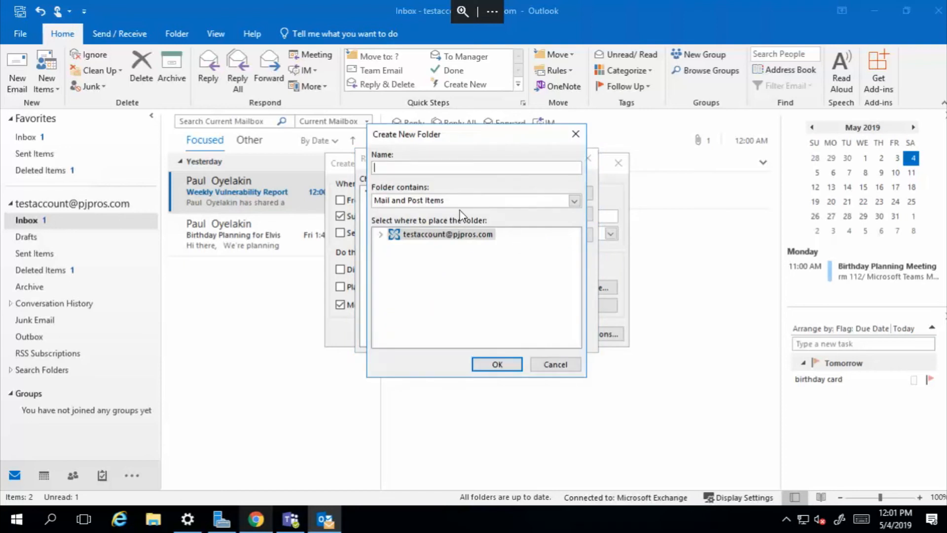
type("Vulnerability Report")
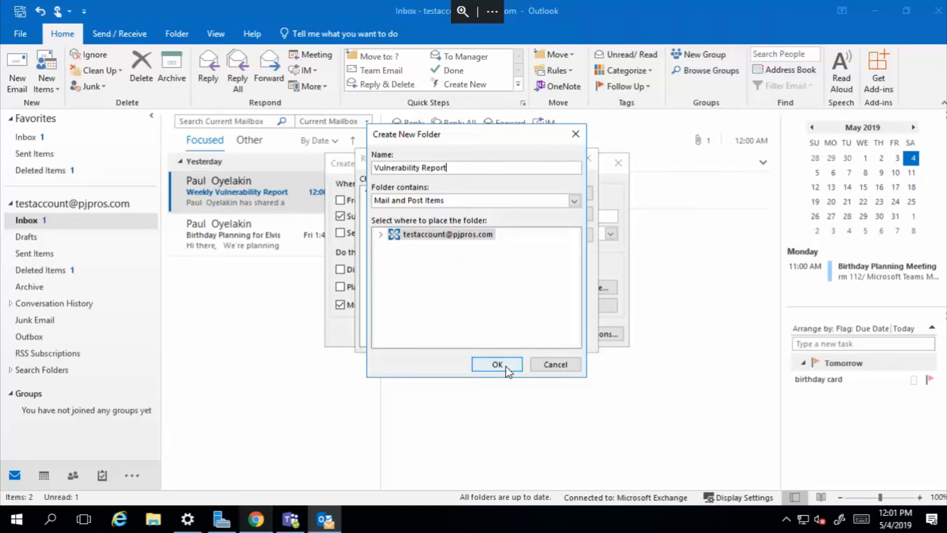
left_click(497, 364)
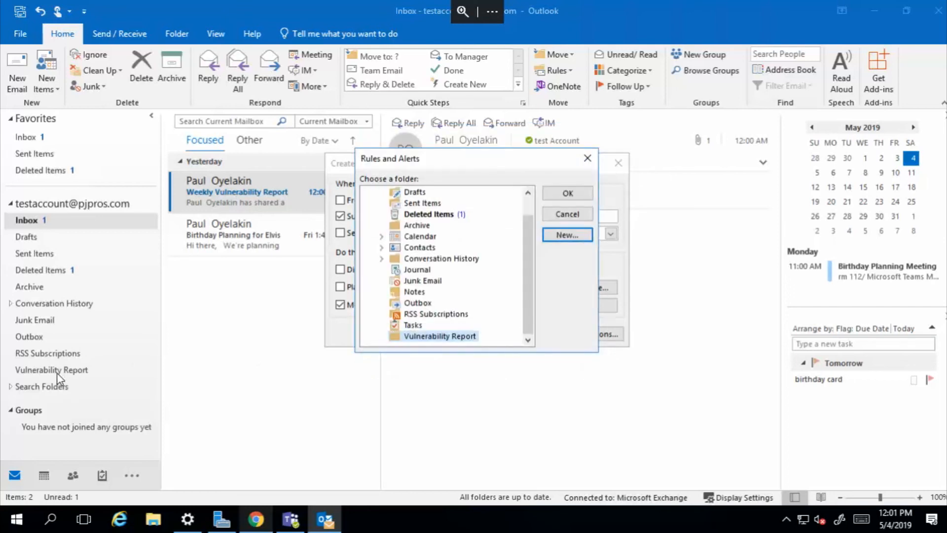
mouse_move(506, 306)
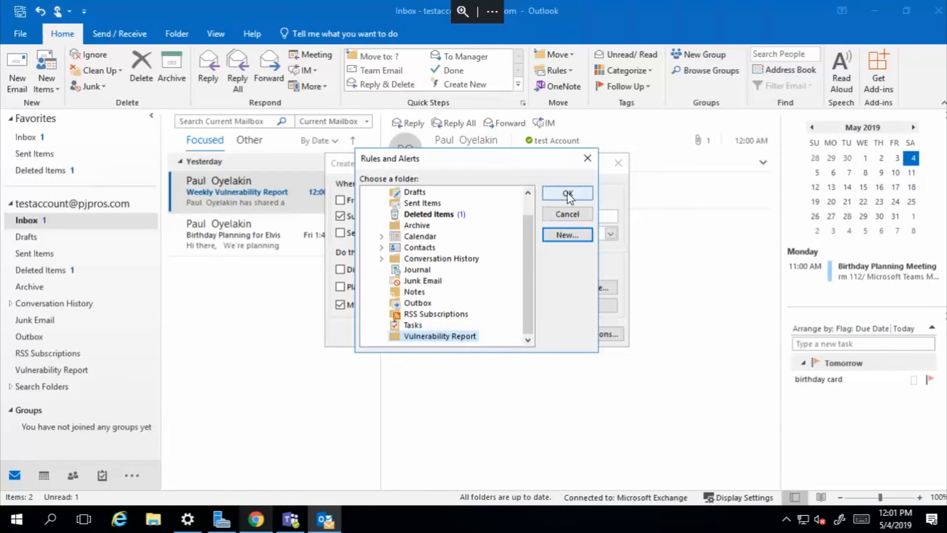
left_click(567, 193)
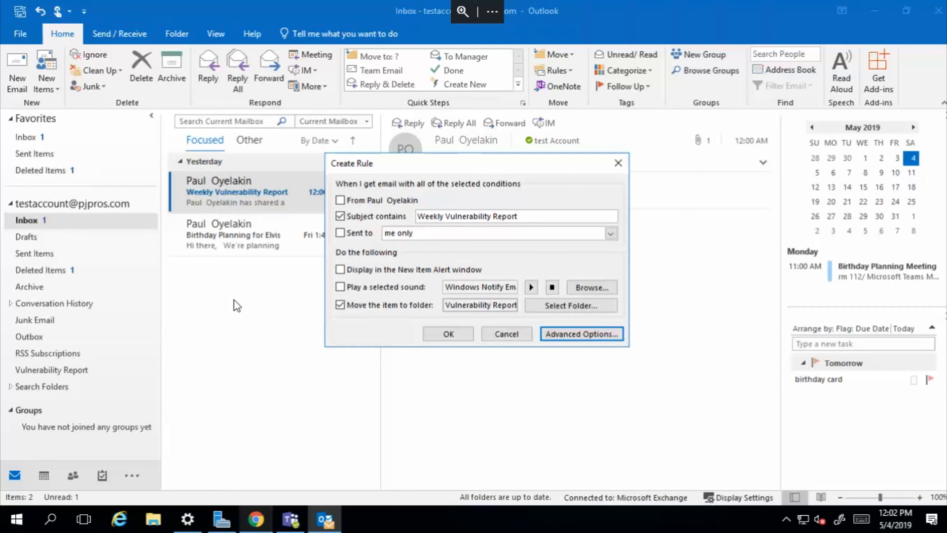
mouse_move(448, 334)
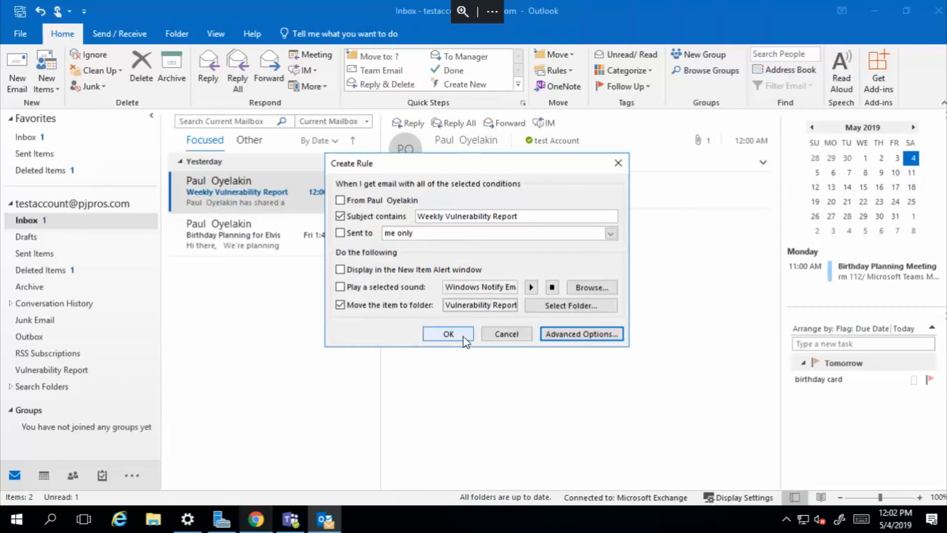
mouse_move(477, 321)
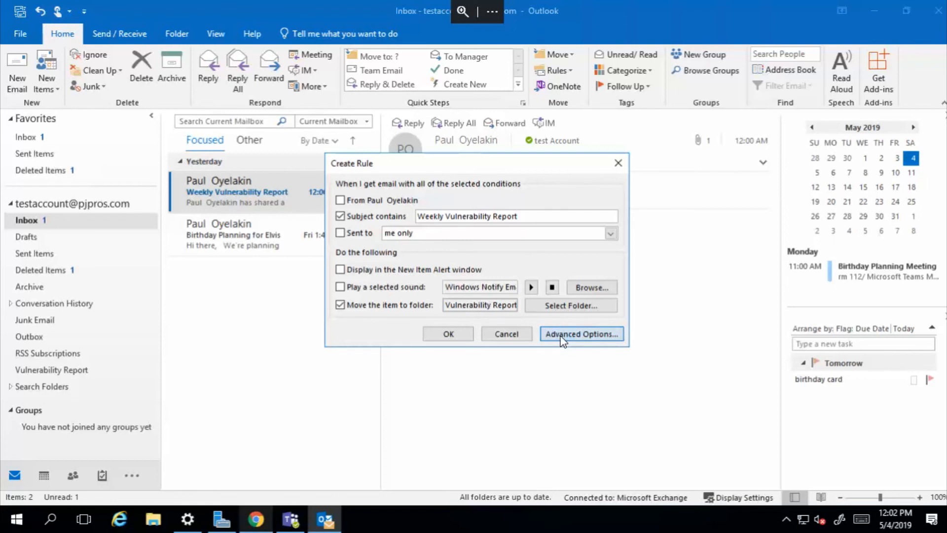
Open Advanced Options and step the Rules Wizard past conditions and exceptions.
left_click(580, 334)
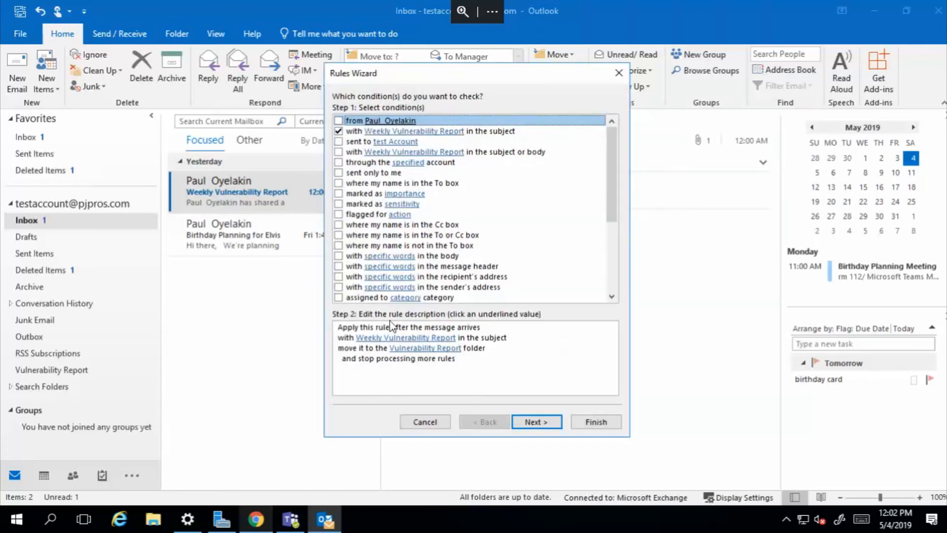
mouse_move(536, 422)
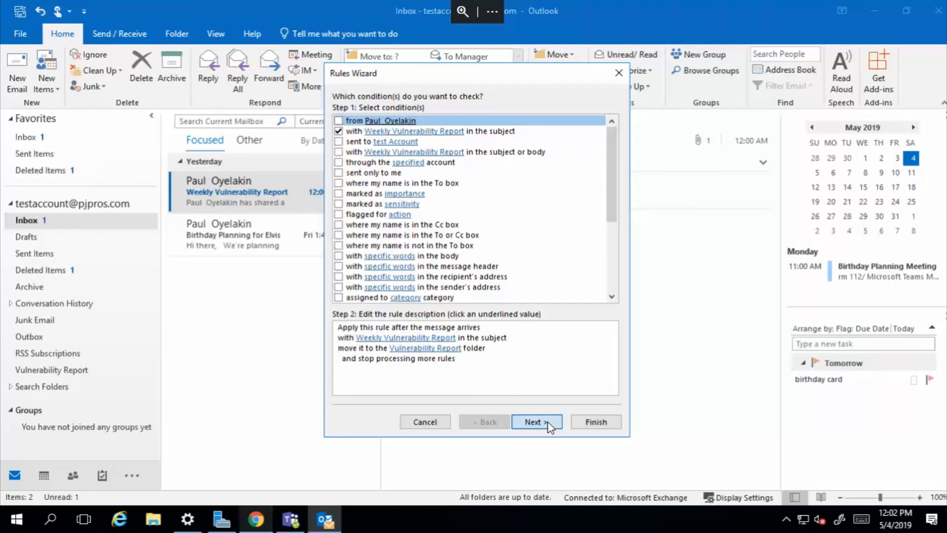
left_click(536, 421)
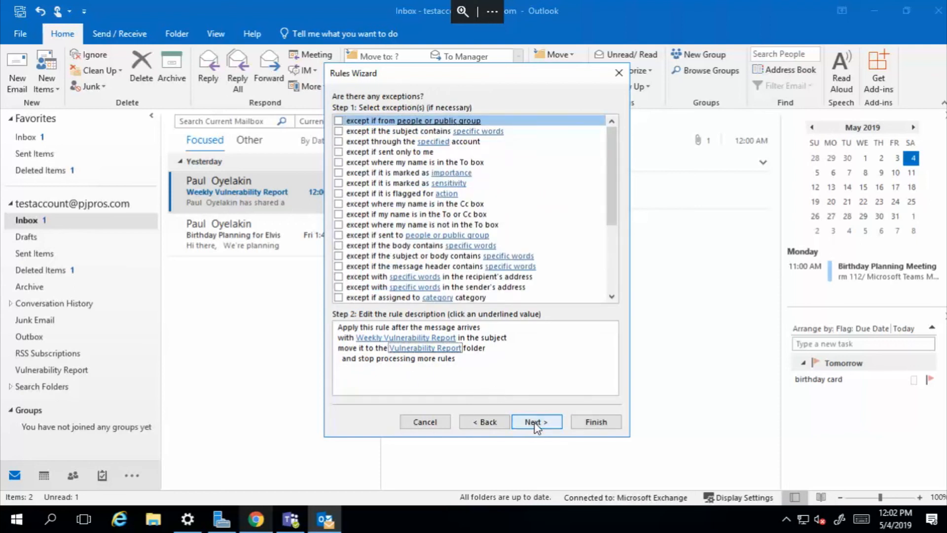
left_click(536, 422)
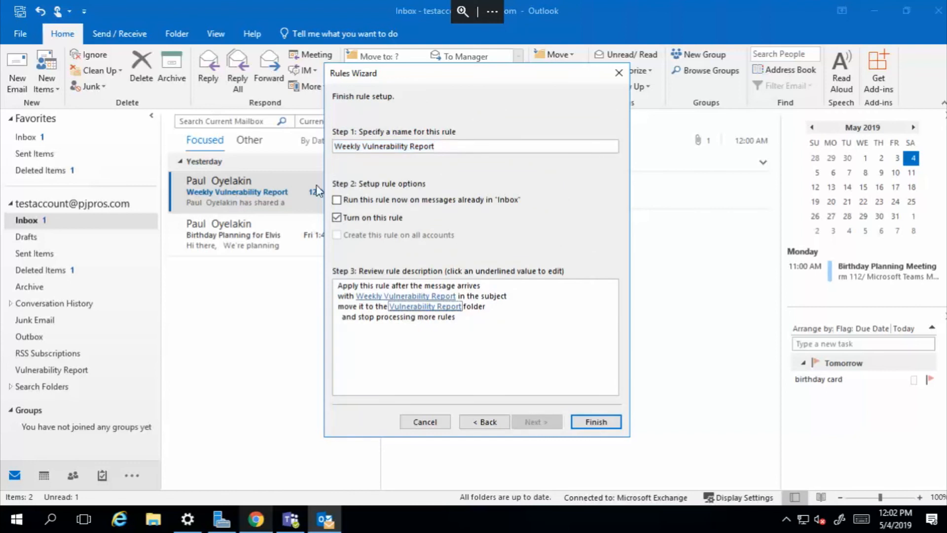
Tick 'Run this rule now on messages already in Inbox' and finish the rule.
left_click(337, 200)
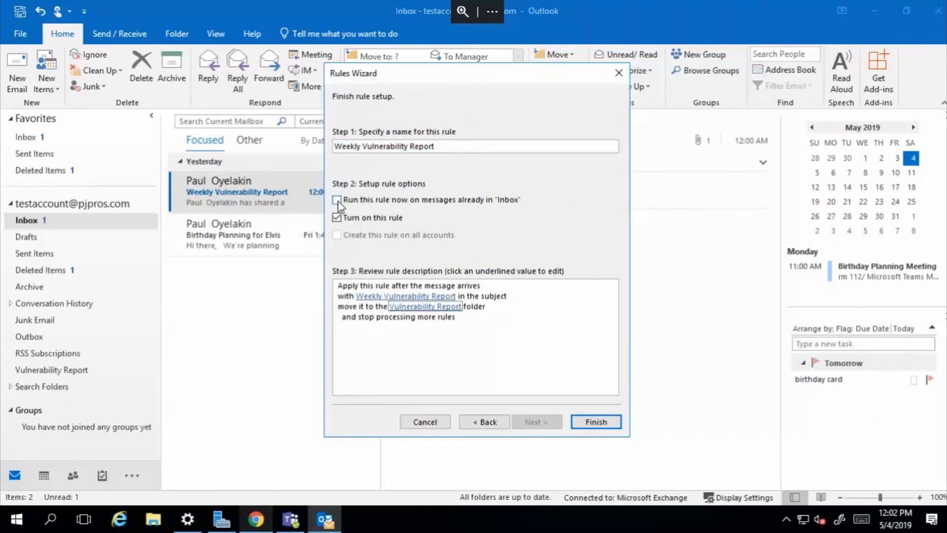
left_click(337, 199)
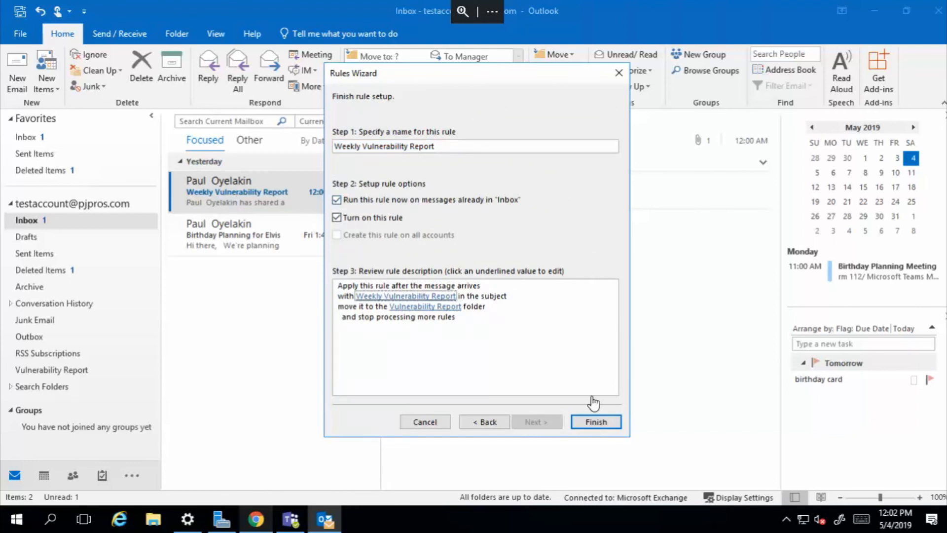
left_click(595, 422)
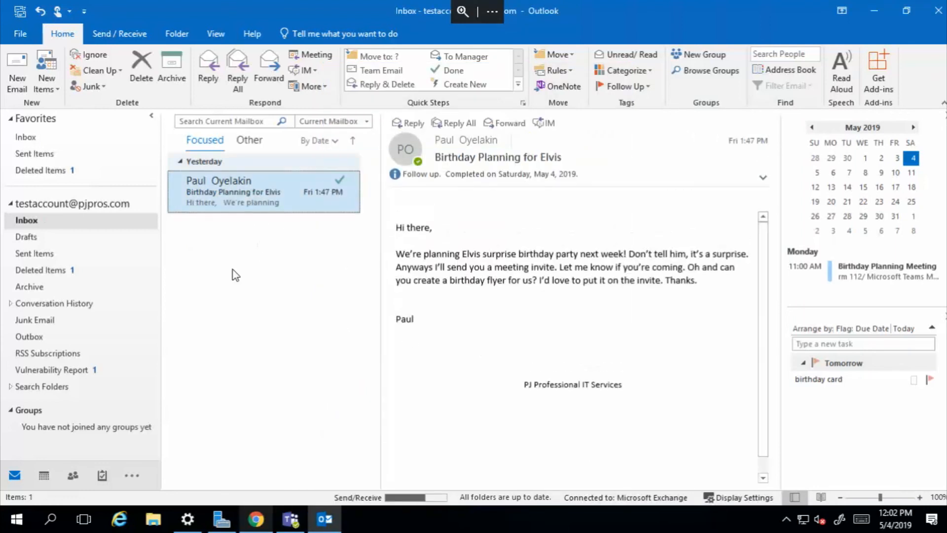
View the Vulnerability Report folder and read the newest Weekly Vulnerability Report email.
left_click(54, 369)
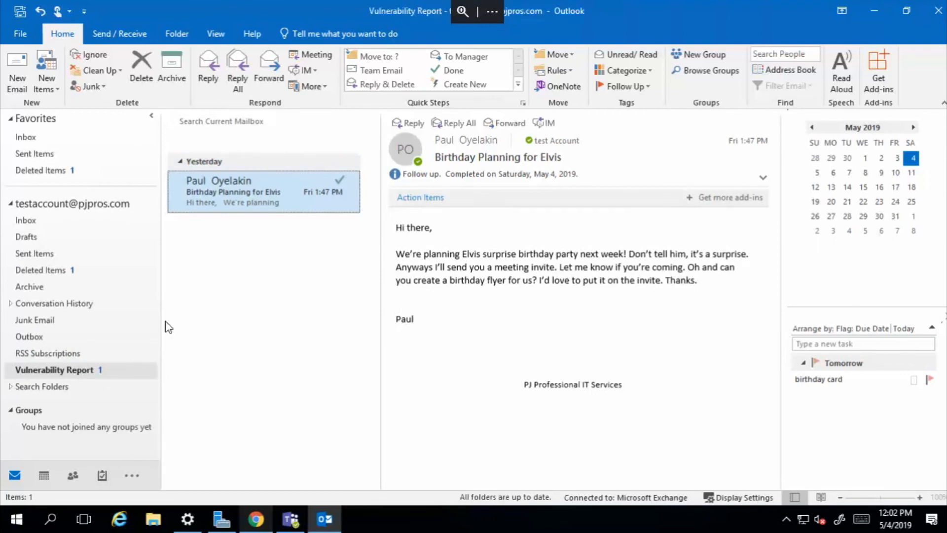
left_click(54, 370)
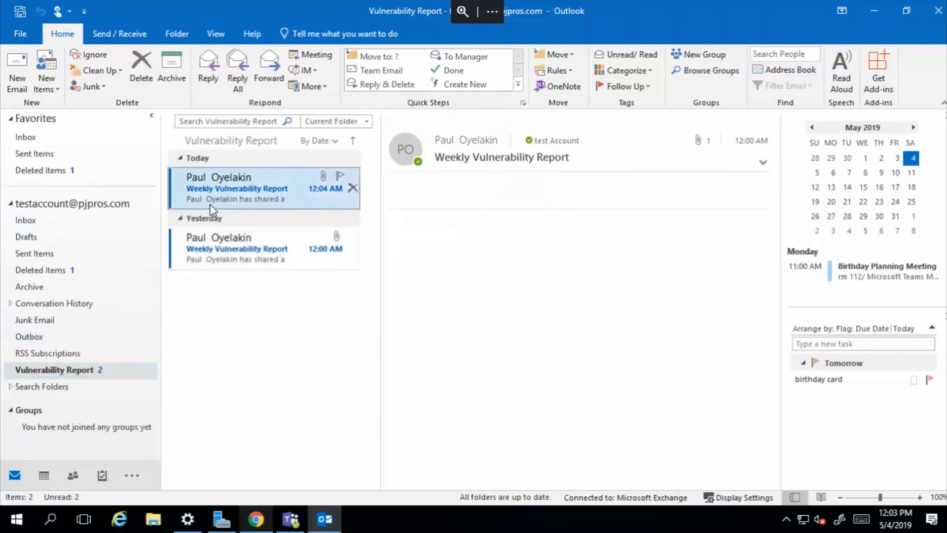
left_click(263, 187)
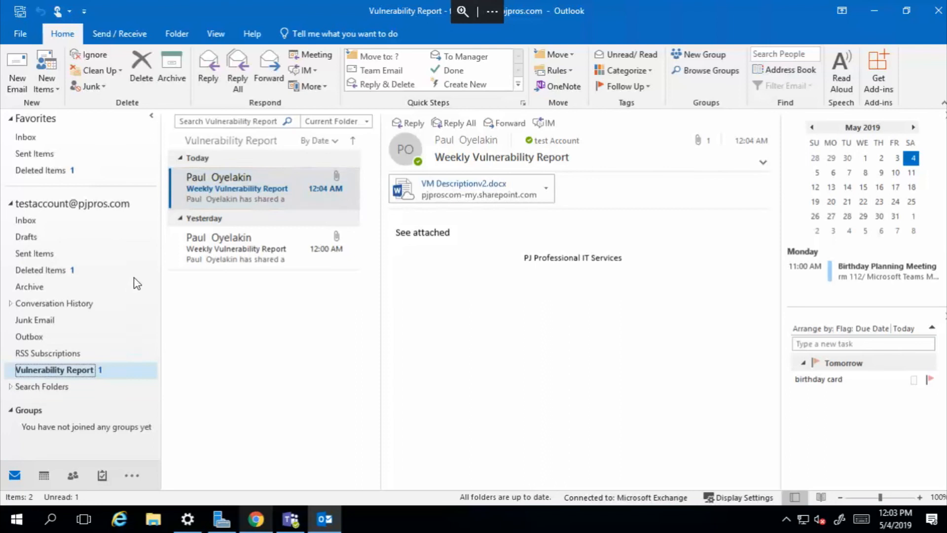
mouse_move(48, 215)
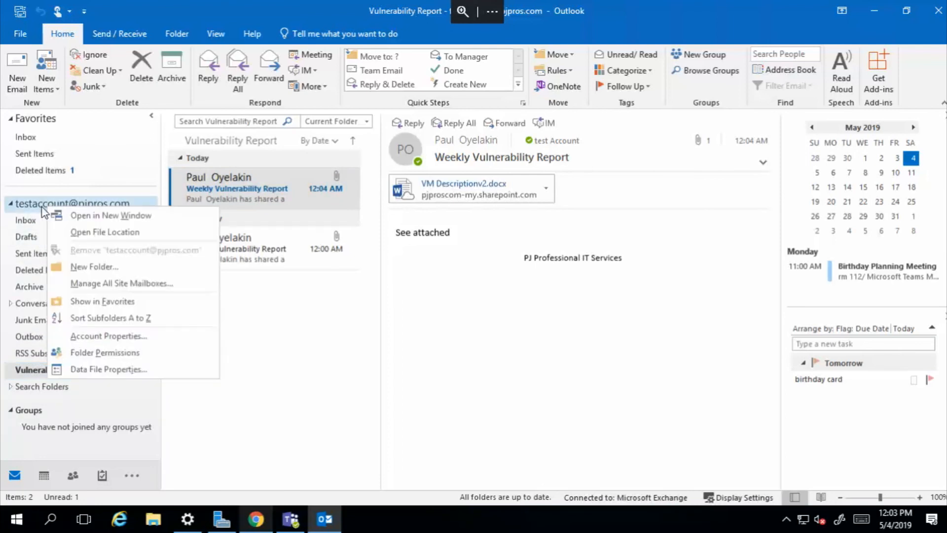
mouse_move(102, 301)
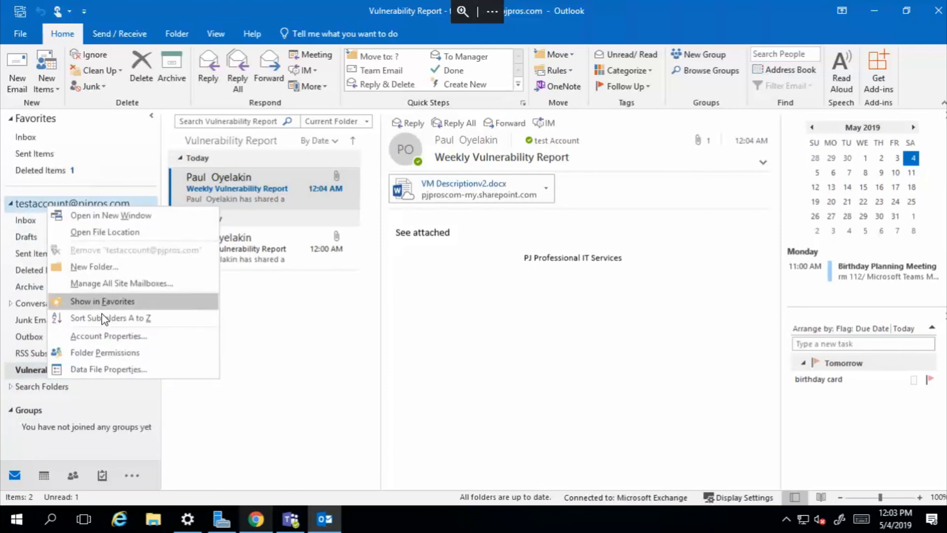
mouse_move(95, 267)
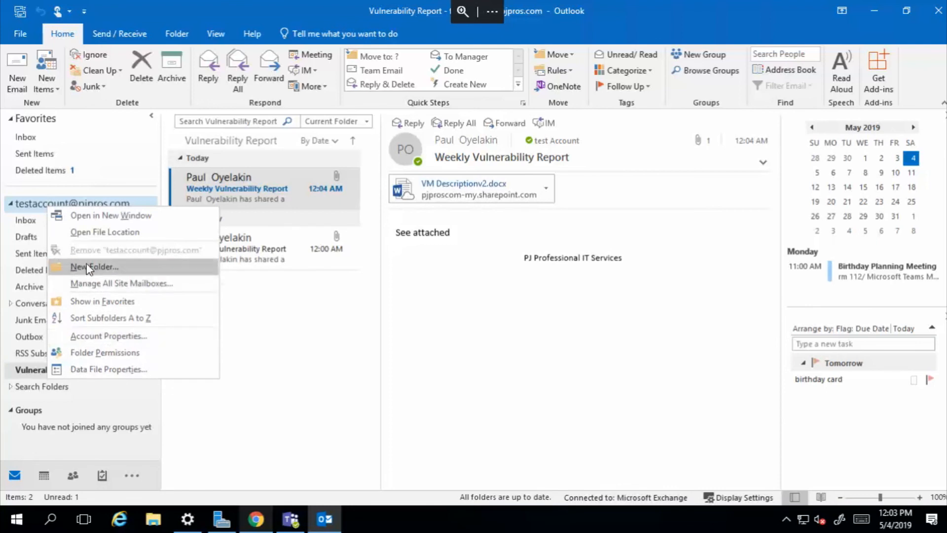
mouse_move(411, 28)
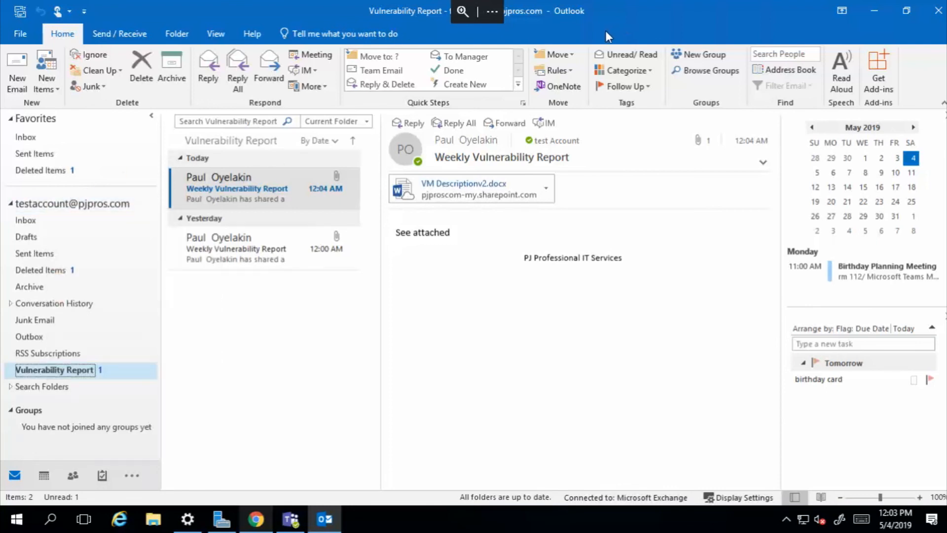
mouse_move(581, 41)
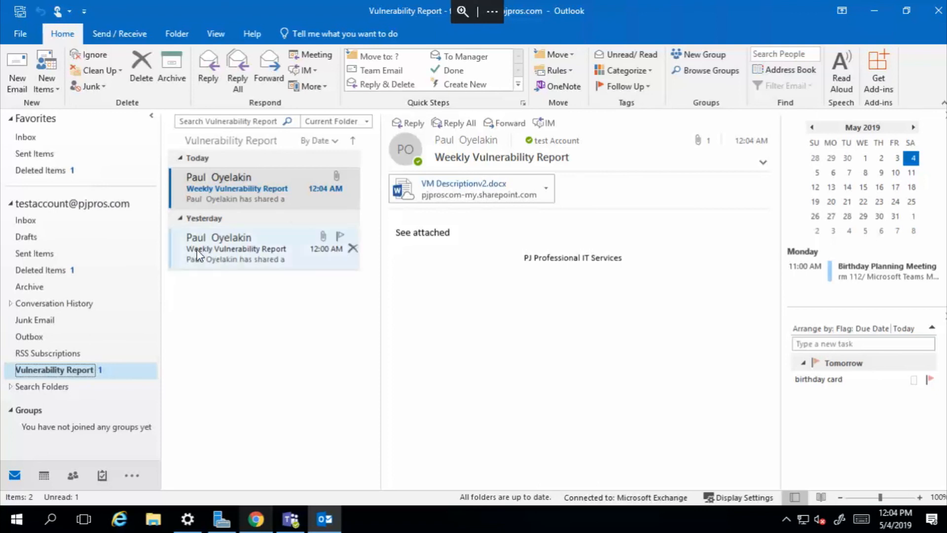
left_click(260, 248)
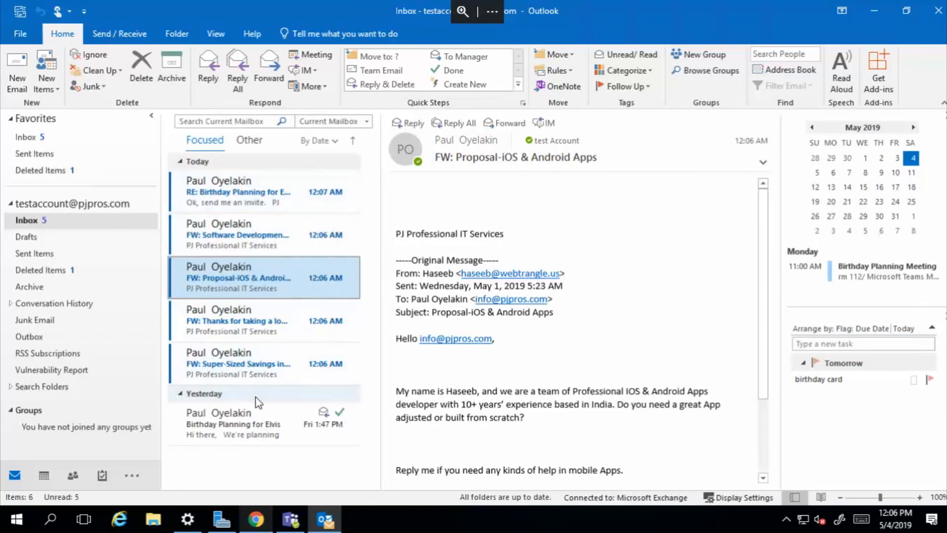
mouse_move(241, 363)
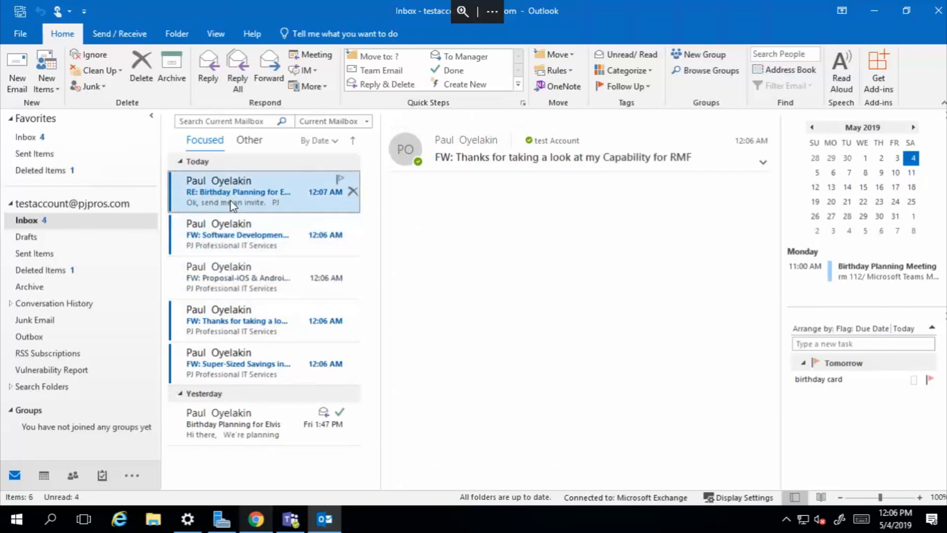
Open the RE: Birthday Planning for Elvis message in the Inbox.
left_click(238, 192)
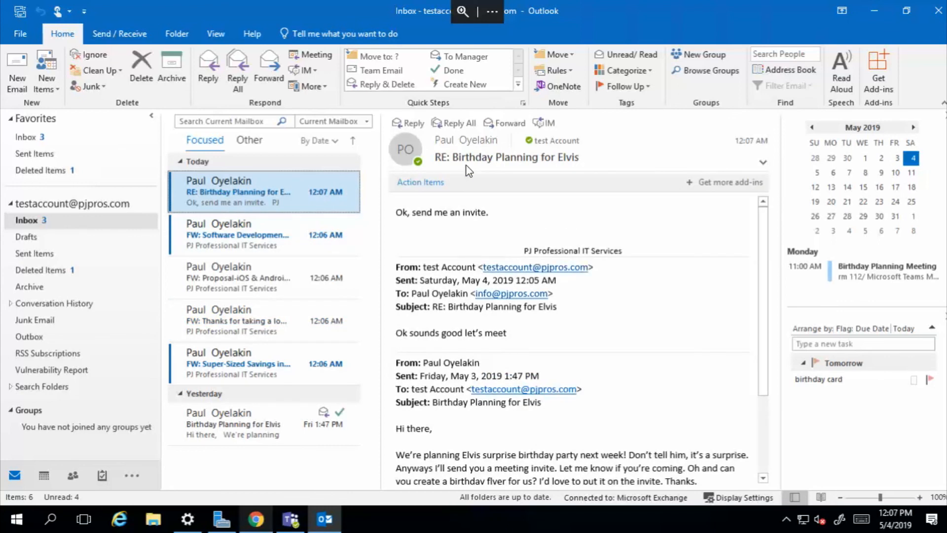
mouse_move(266, 234)
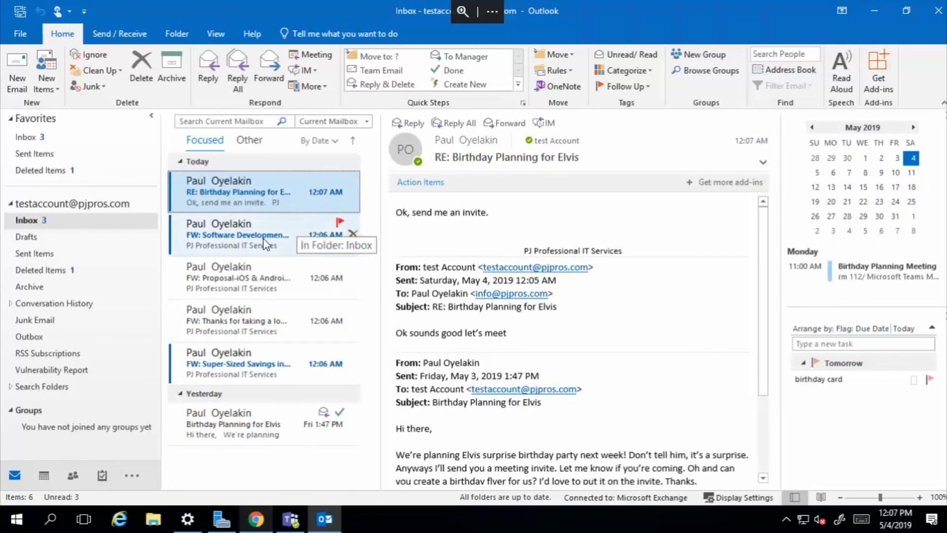
mouse_move(240, 199)
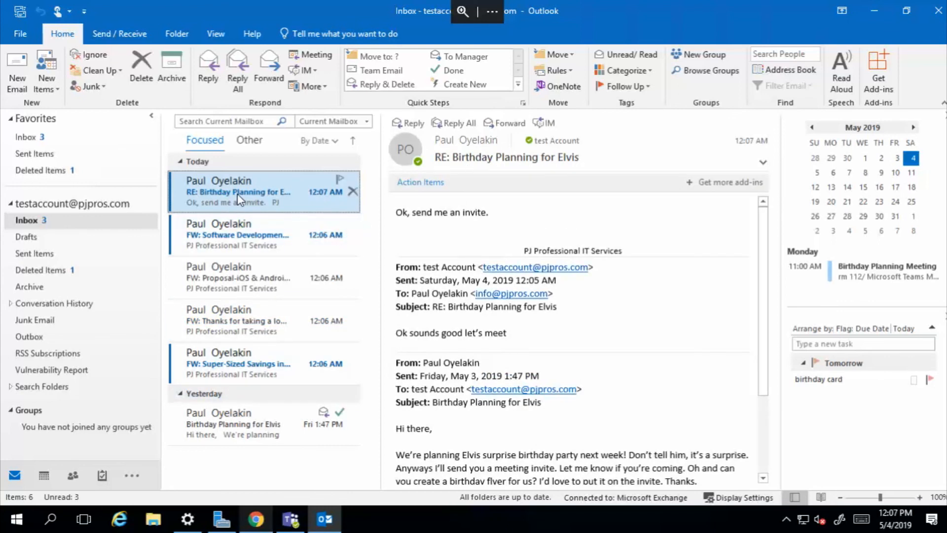
Right-click the RE: Birthday Planning for Elvis reply to show its action menu.
right_click(241, 191)
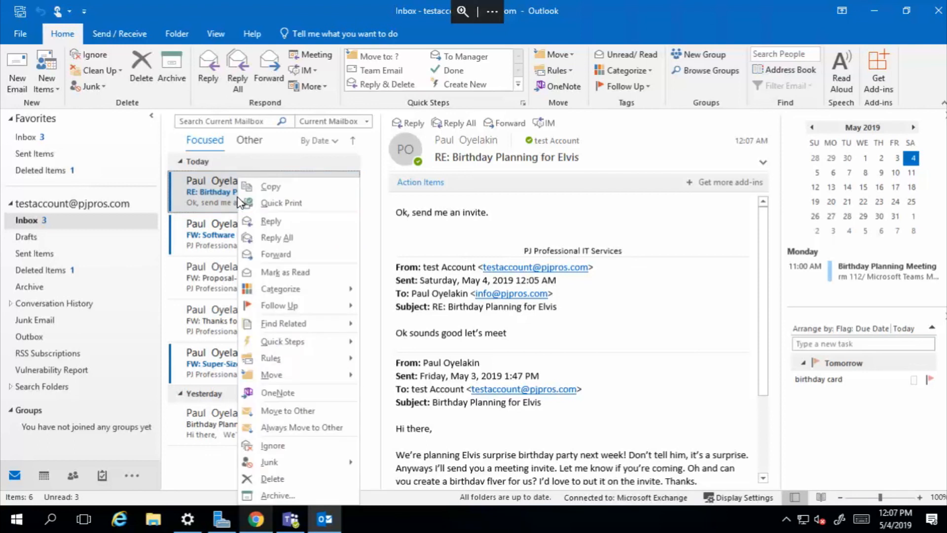
mouse_move(283, 323)
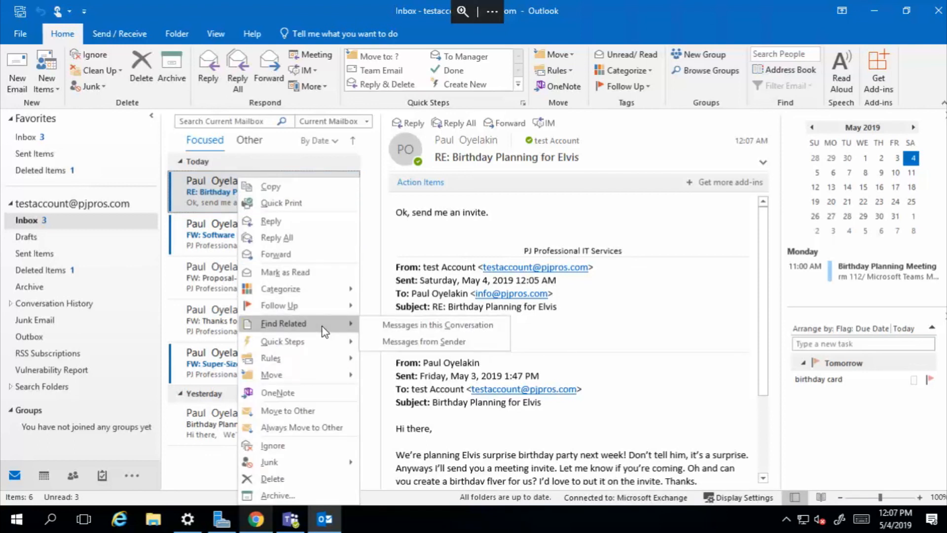
mouse_move(408, 330)
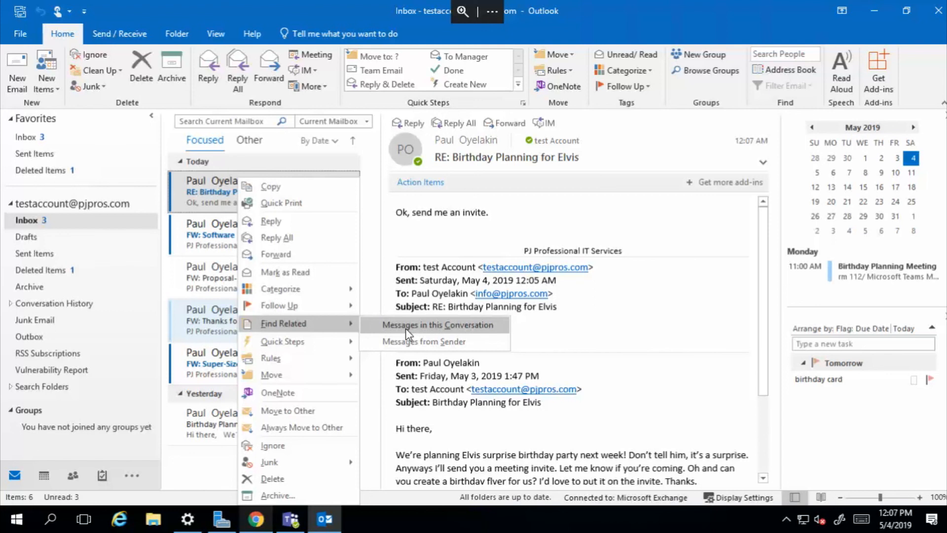
mouse_move(401, 341)
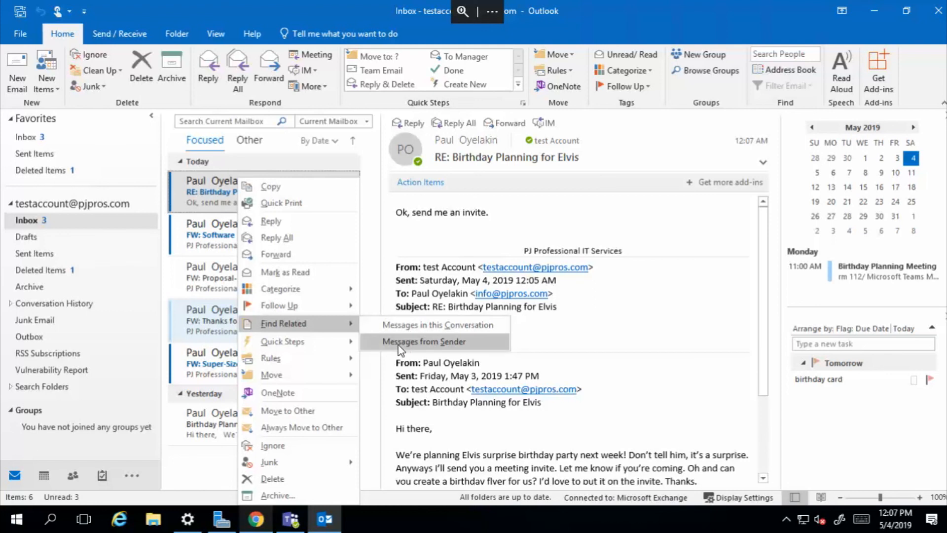
mouse_move(411, 332)
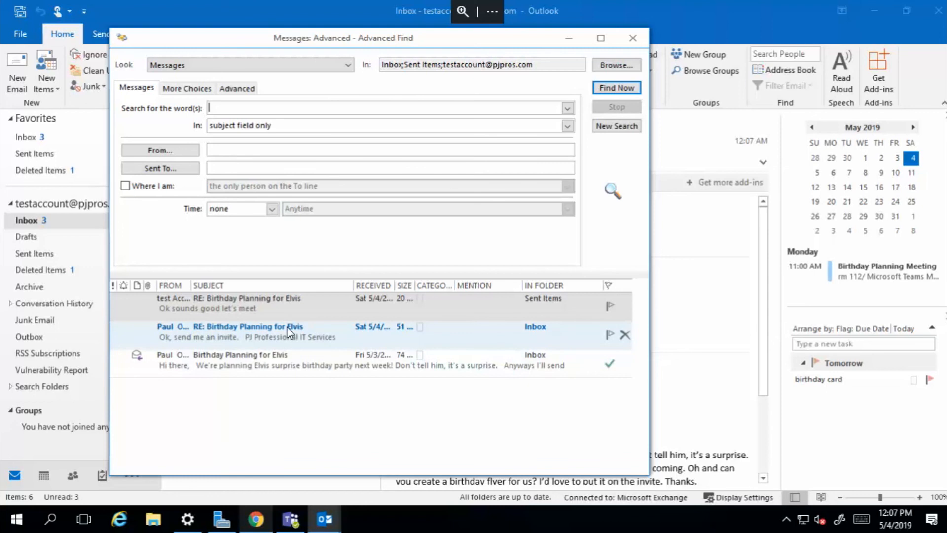
mouse_move(258, 346)
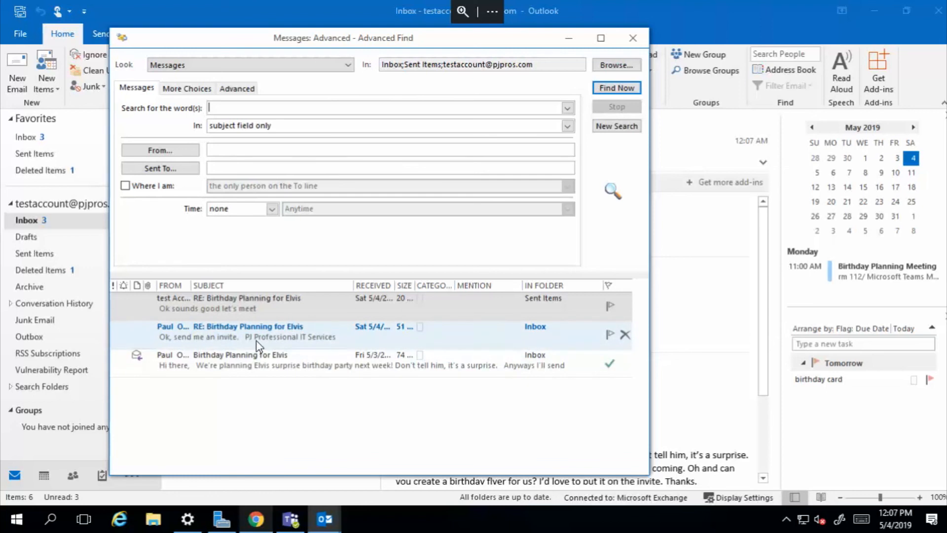
Pick the invite reply among the Birthday Planning for Elvis conversation results.
left_click(633, 38)
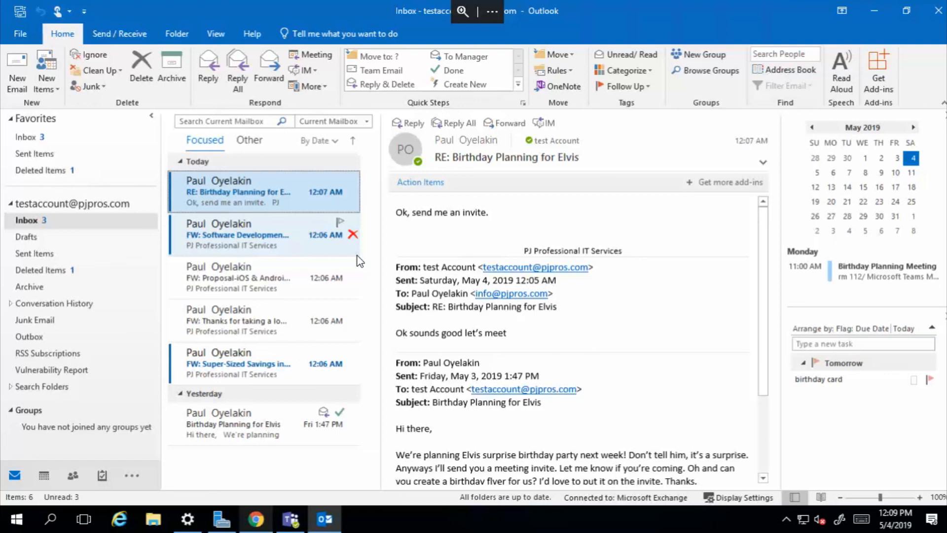
mouse_move(361, 259)
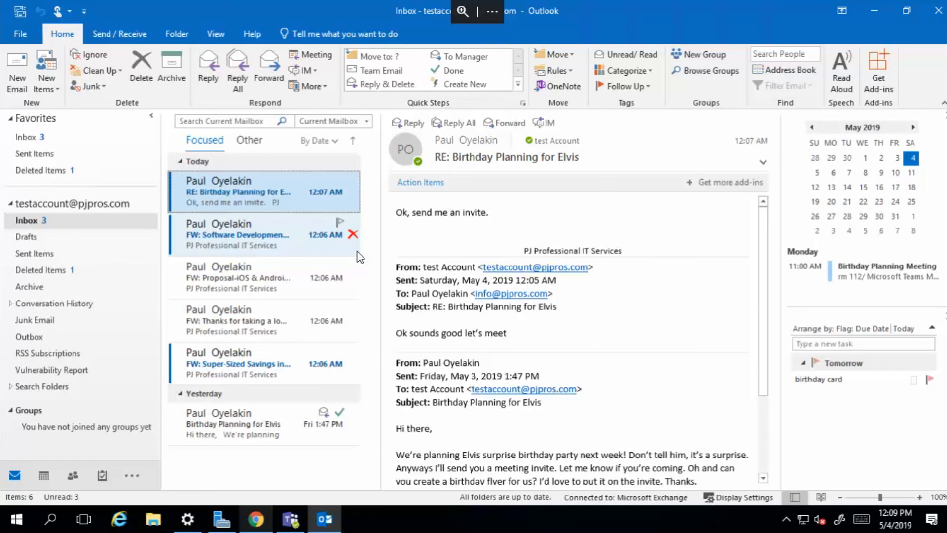